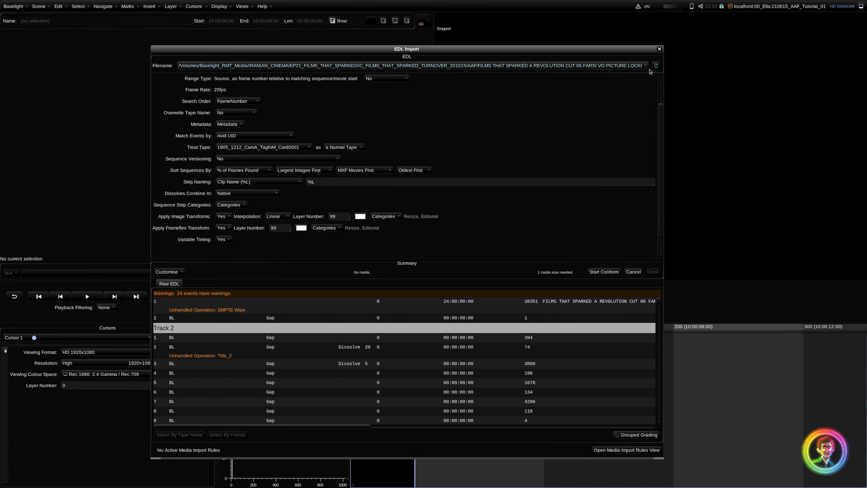
Step: Load the picture-locked AAF and choose the Avid MediaFiles folder for media search
{"action": "left_click", "coordinate": [656, 65]}
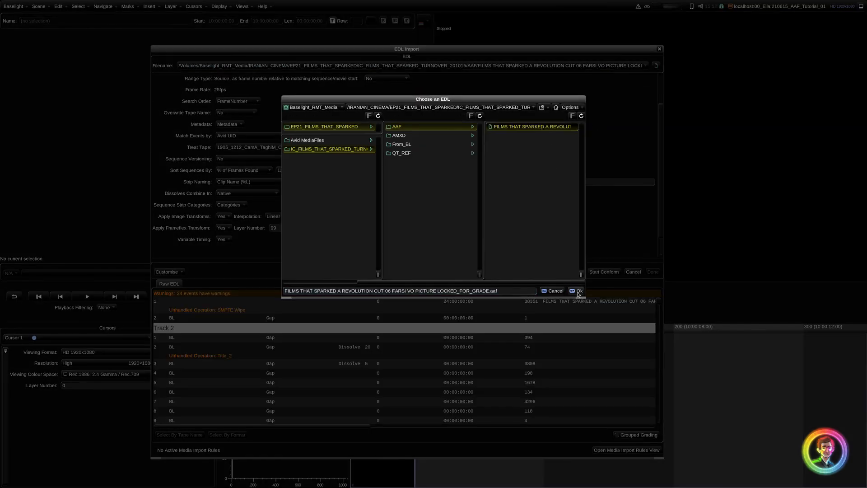
{"action": "left_click", "coordinate": [578, 291]}
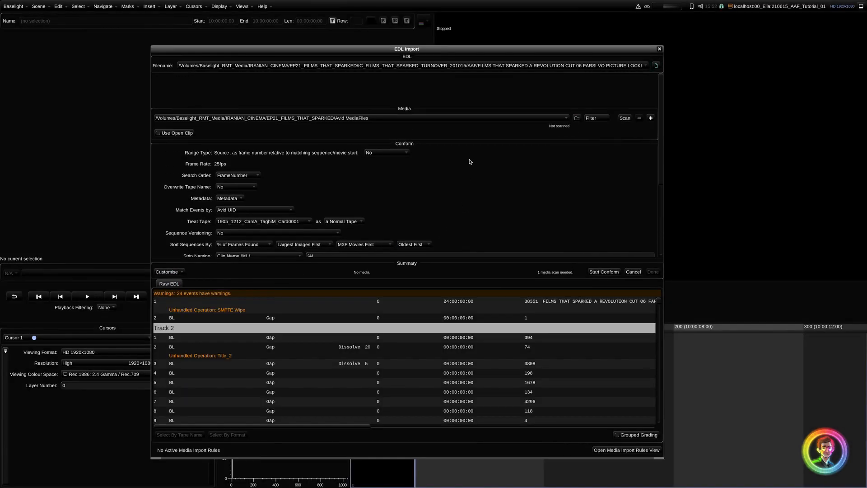
{"action": "left_click", "coordinate": [577, 118]}
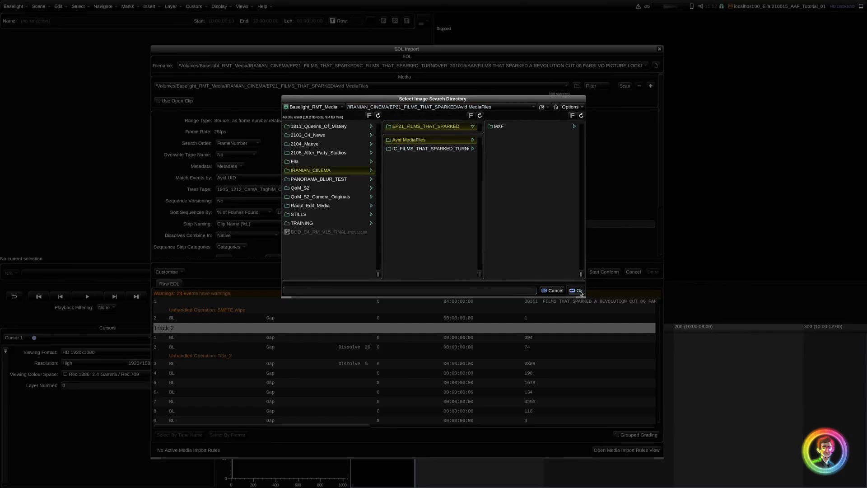
{"action": "left_click", "coordinate": [578, 291]}
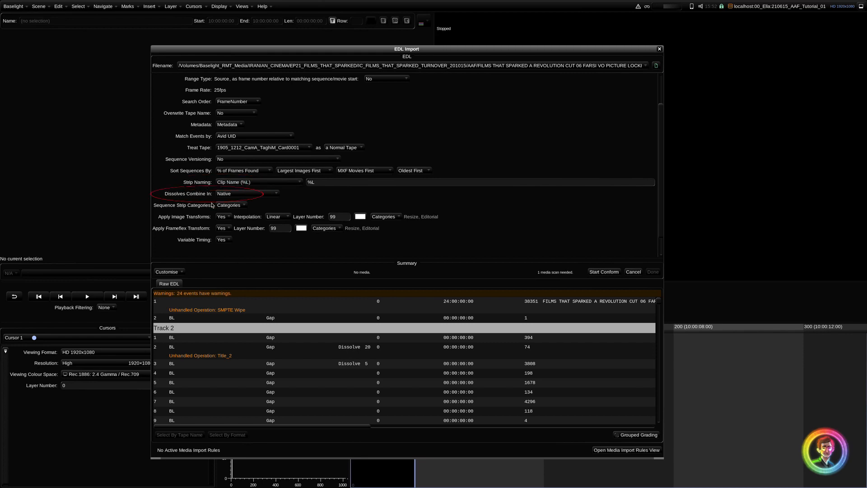
{"action": "scroll", "scroll_direction": "down", "scroll_amount": 3}
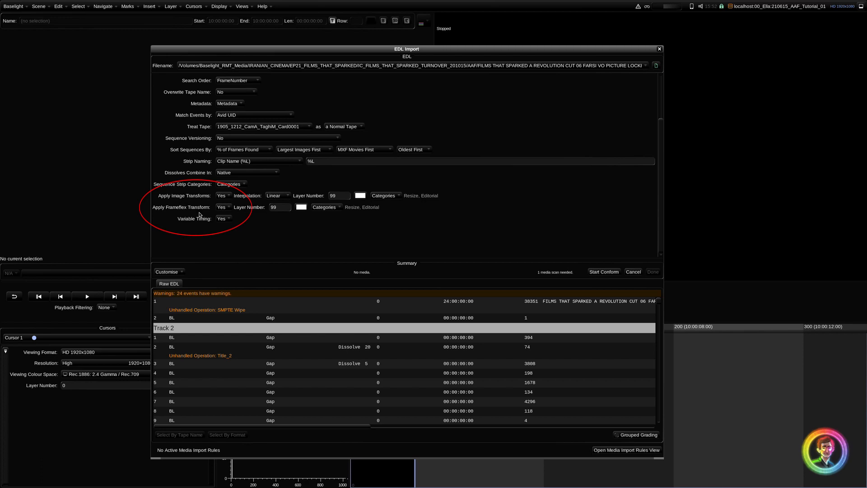
{"action": "mouse_move", "coordinate": [221, 230]}
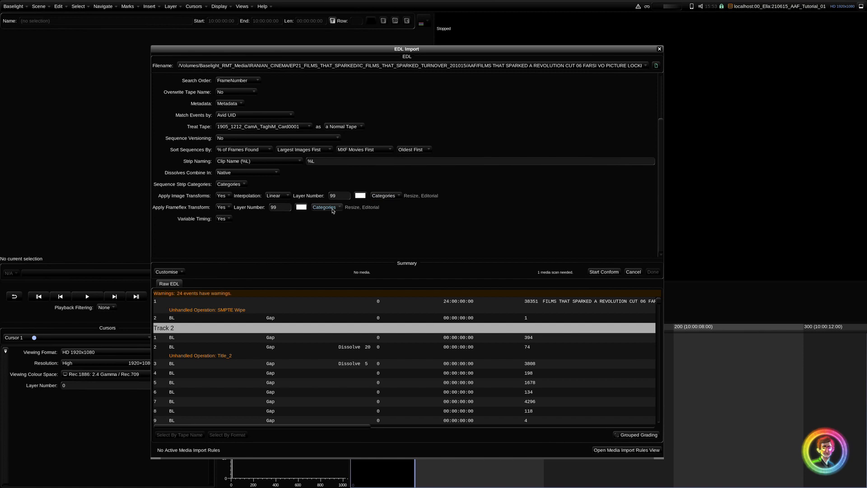
{"action": "mouse_move", "coordinate": [369, 214]}
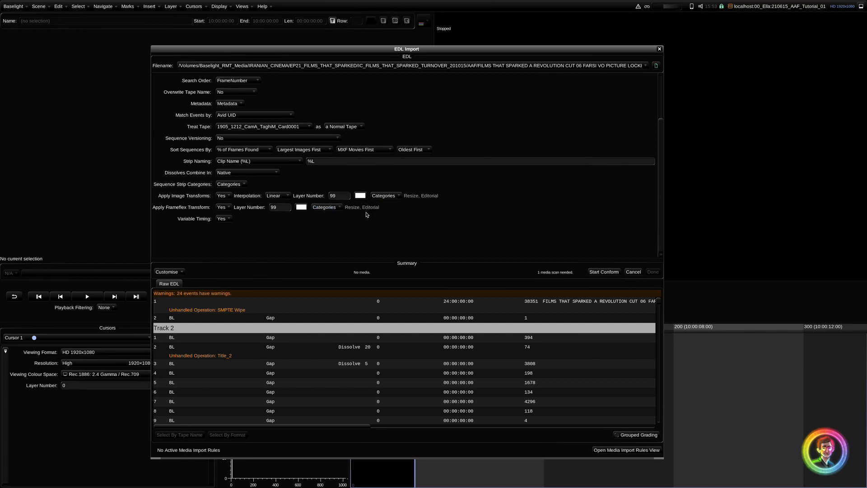
{"action": "mouse_move", "coordinate": [345, 216]}
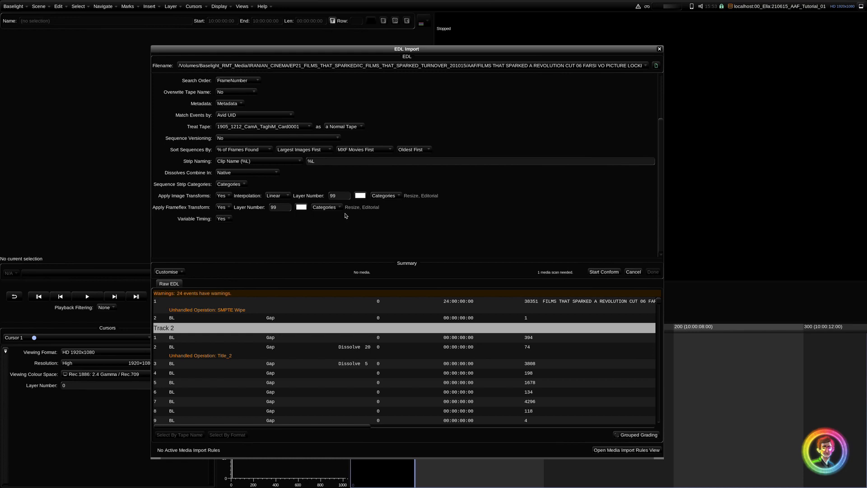
{"action": "mouse_move", "coordinate": [349, 212]}
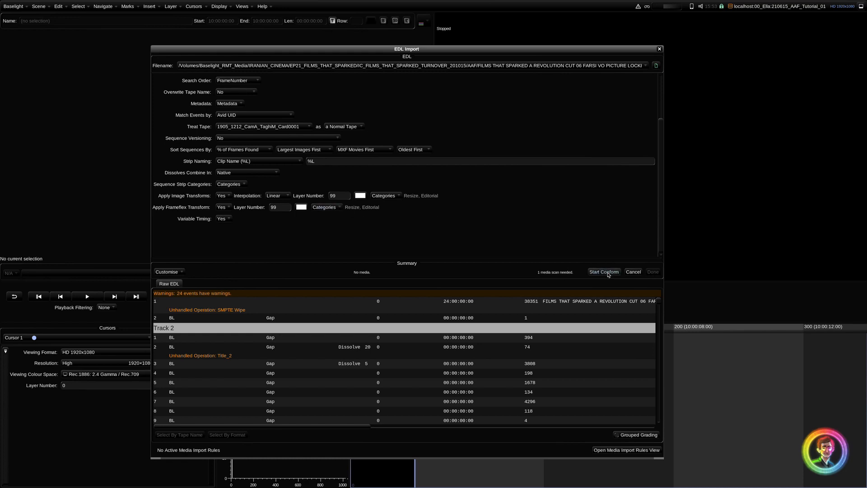
Step: Conform the AAF into 205 shots, close the dialog, and zoom in on the timeline
{"action": "left_click", "coordinate": [603, 271]}
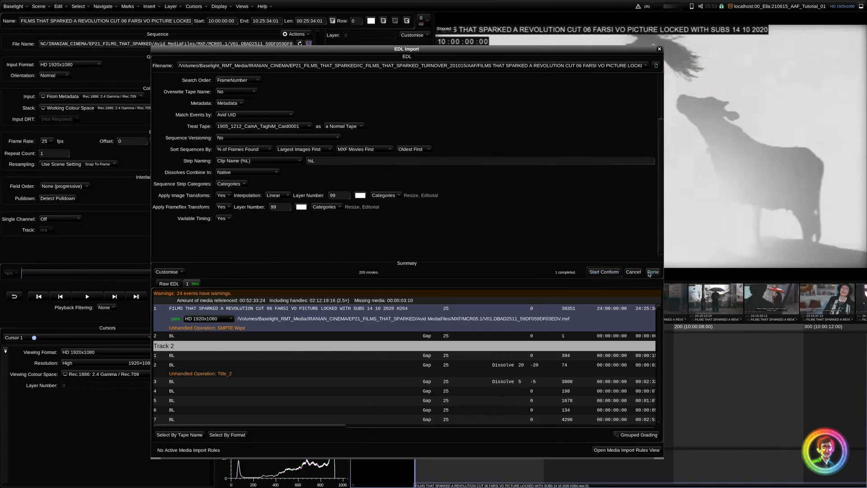
{"action": "left_click", "coordinate": [653, 271]}
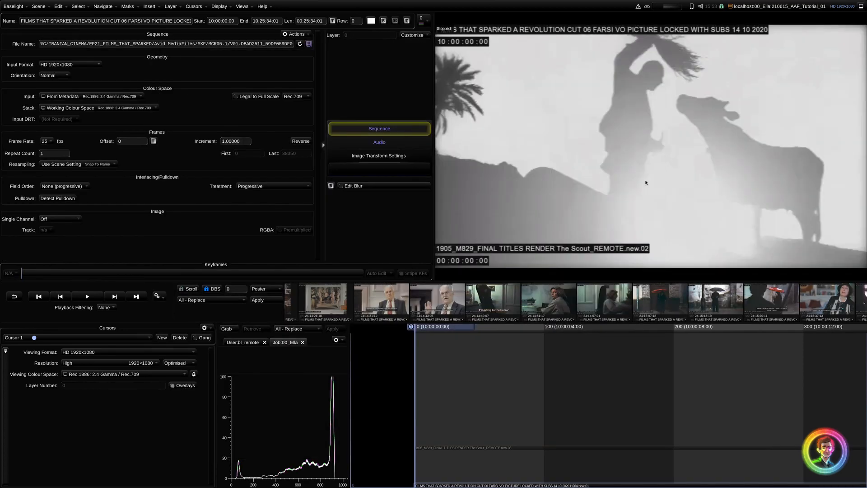
{"action": "scroll", "scroll_direction": "down", "scroll_amount": 3}
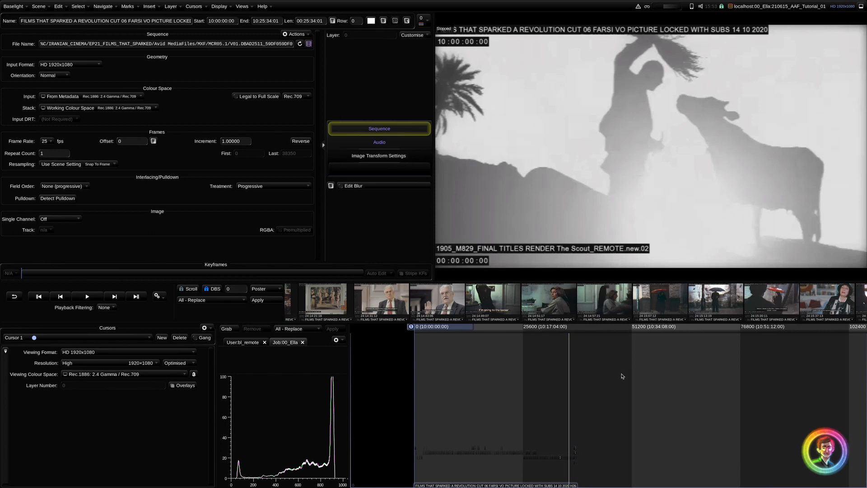
{"action": "left_click", "coordinate": [378, 155]}
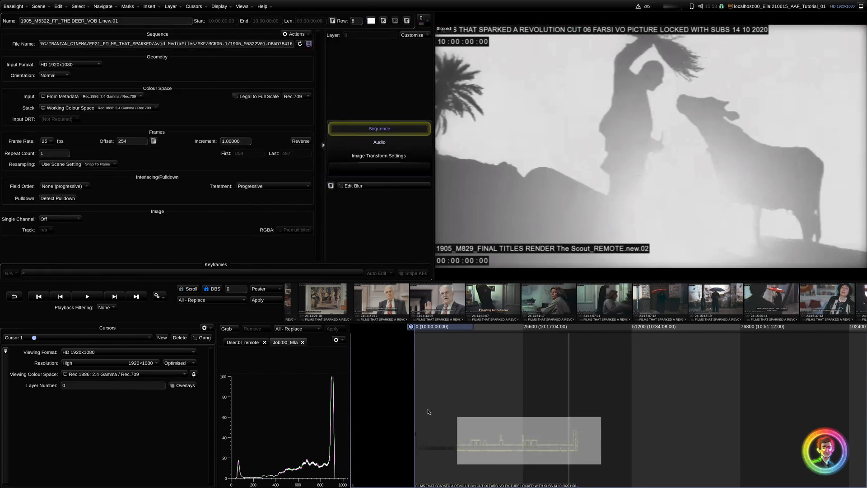
{"action": "triple_click", "coordinate": [354, 21]}
{"action": "type", "text": "3"}
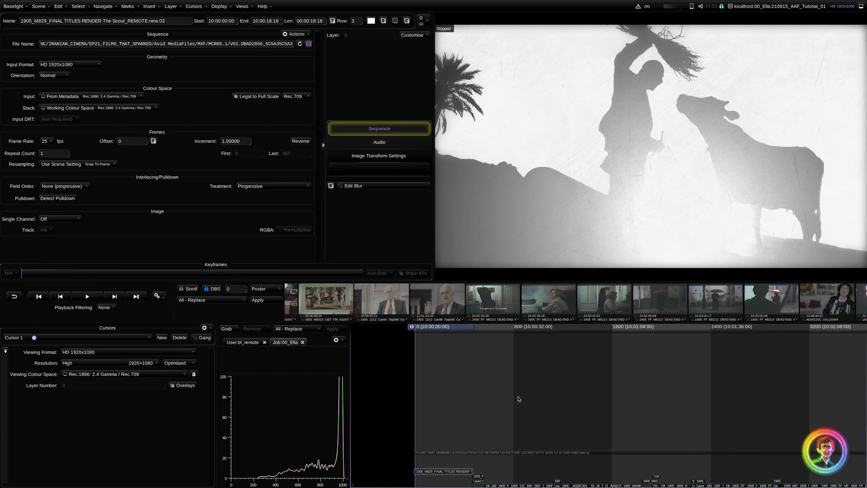
{"action": "mouse_move", "coordinate": [514, 394]}
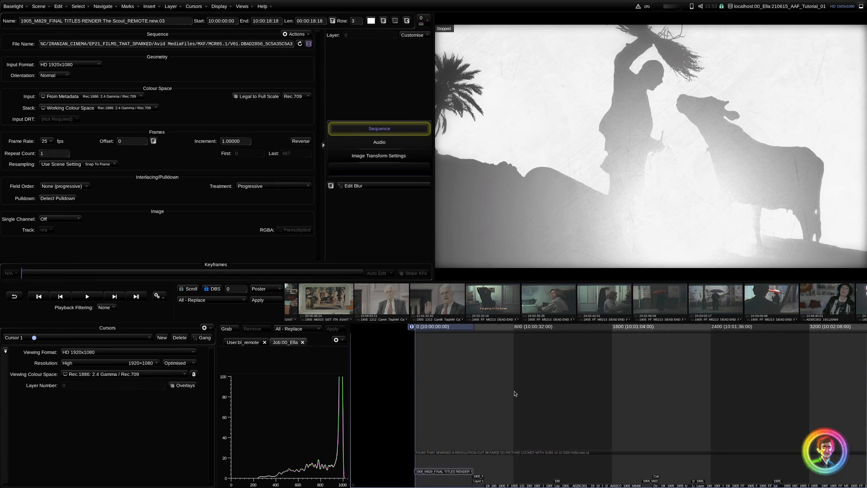
Step: Save the scene holding the conformed timeline
{"action": "left_click", "coordinate": [780, 6]}
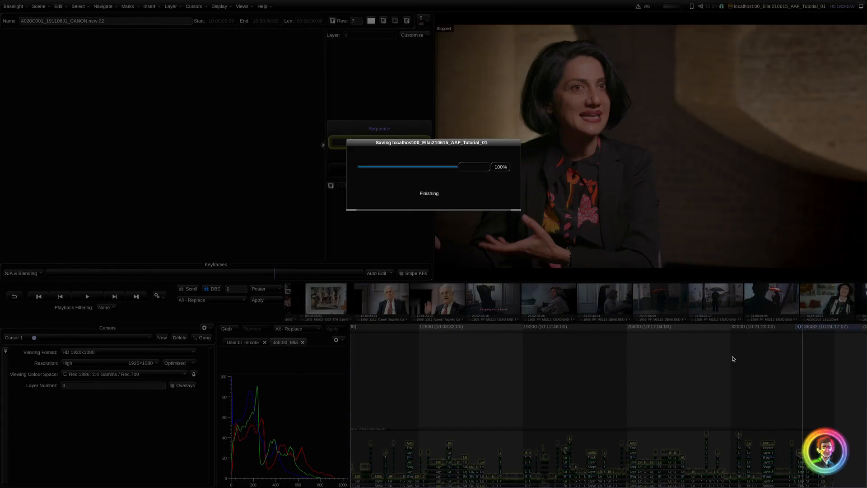
Step: Save the scene as a copy with a '_render' suffix and show the shot list's export actions
{"action": "left_click", "coordinate": [39, 6]}
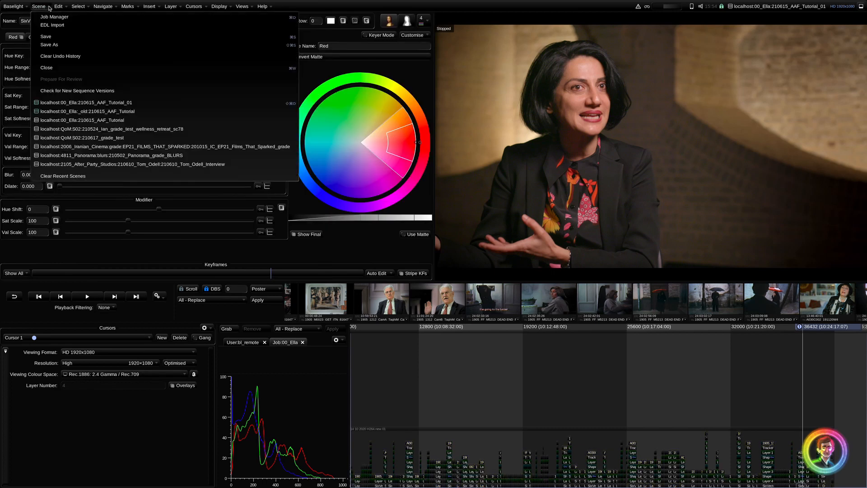
{"action": "left_click", "coordinate": [49, 44]}
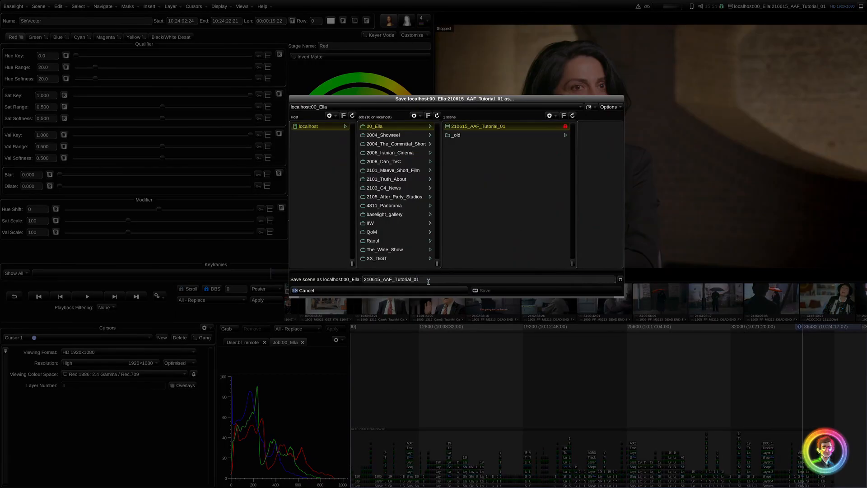
{"action": "type", "text": "_render"}
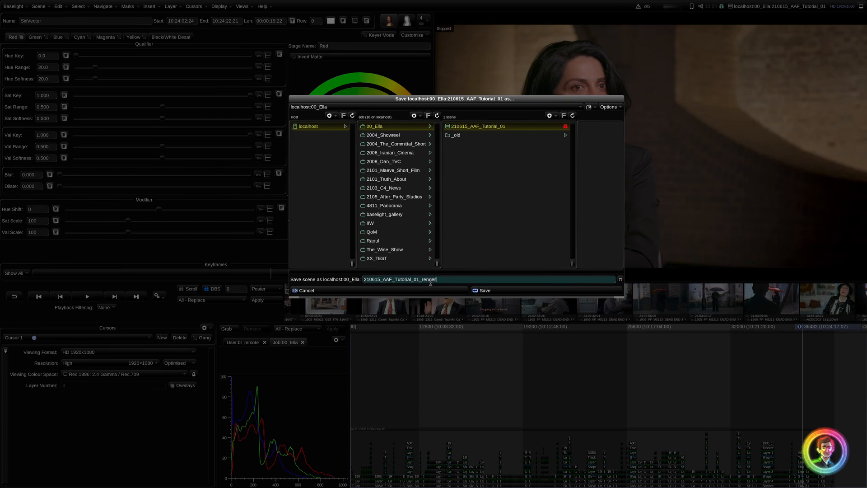
{"action": "left_click", "coordinate": [482, 290]}
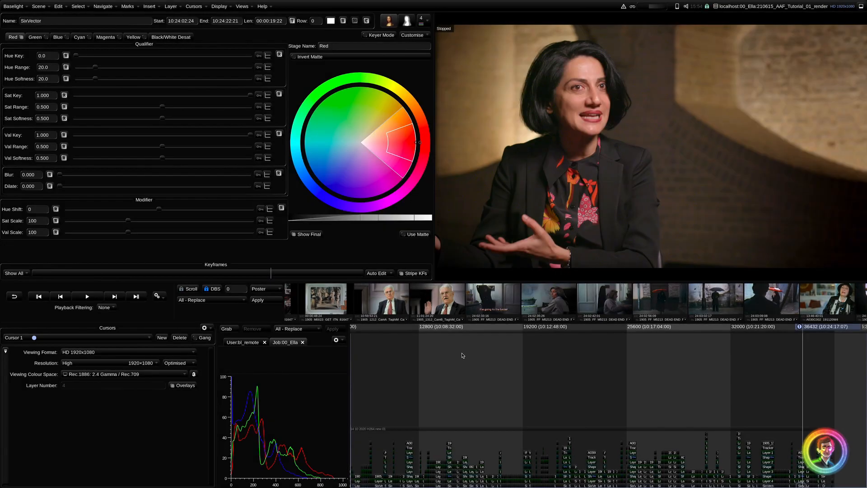
{"action": "left_click", "coordinate": [487, 136]}
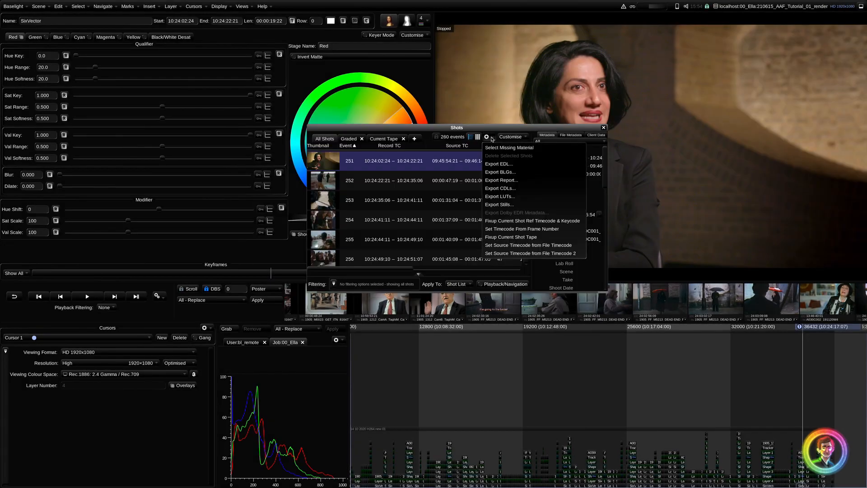
{"action": "mouse_move", "coordinate": [497, 164]}
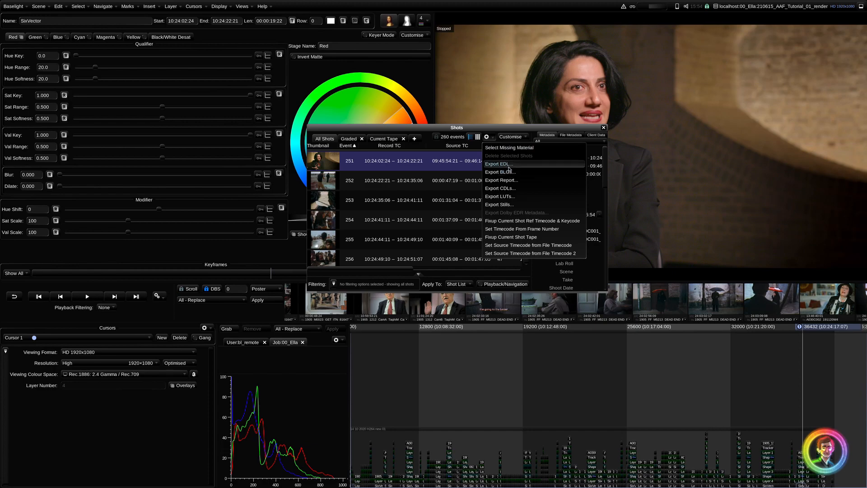
Step: Export with the picture-locked AAF as input and 210621_AAF_Tutorial.aaf as output
{"action": "left_click", "coordinate": [498, 164]}
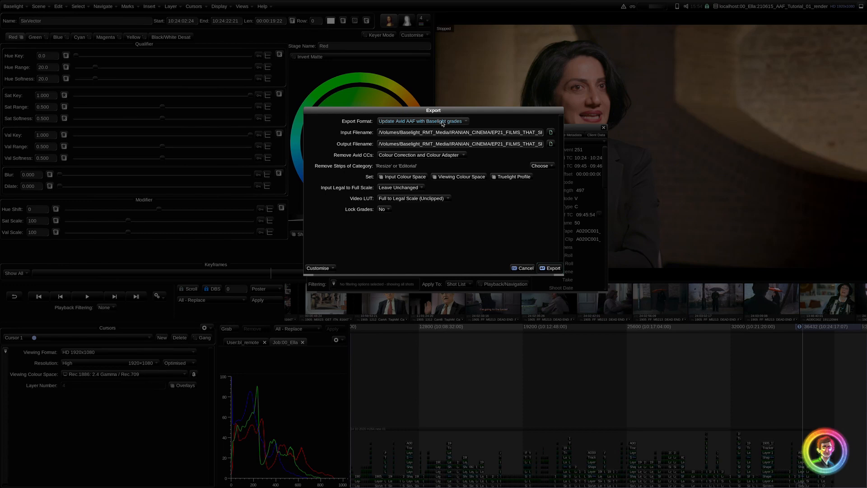
{"action": "mouse_move", "coordinate": [523, 130]}
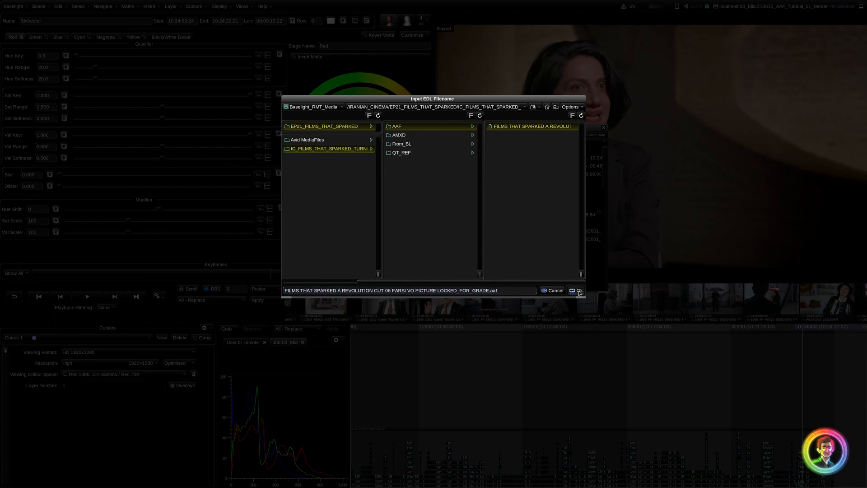
{"action": "left_click", "coordinate": [578, 290]}
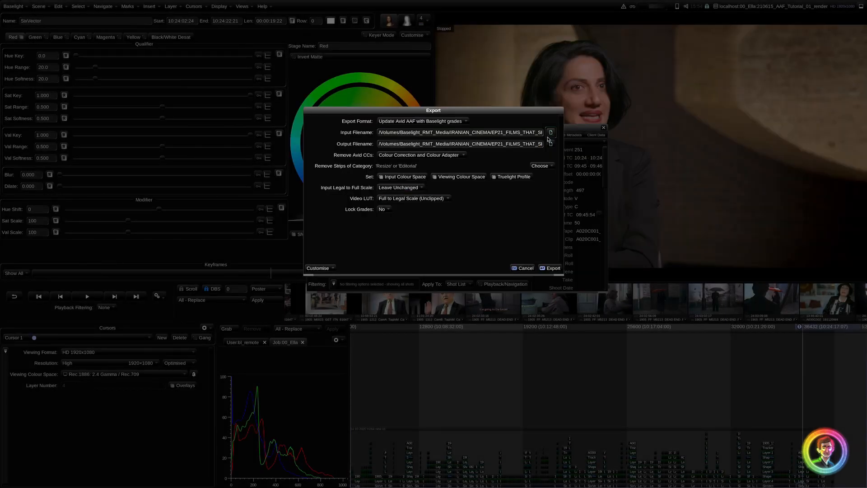
{"action": "left_click", "coordinate": [549, 131]}
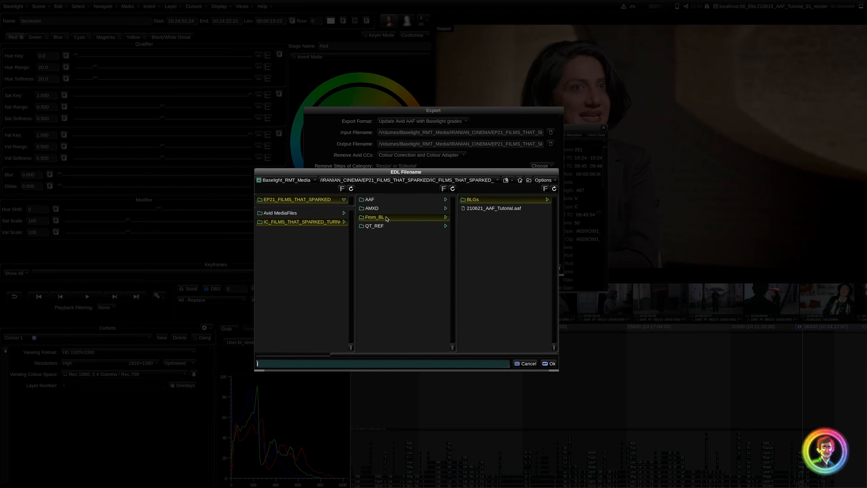
{"action": "left_click", "coordinate": [493, 208]}
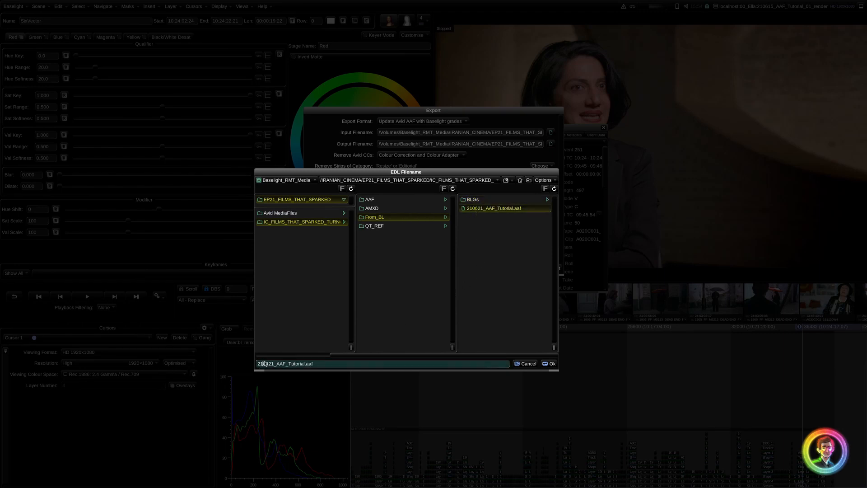
{"action": "left_click", "coordinate": [549, 363]}
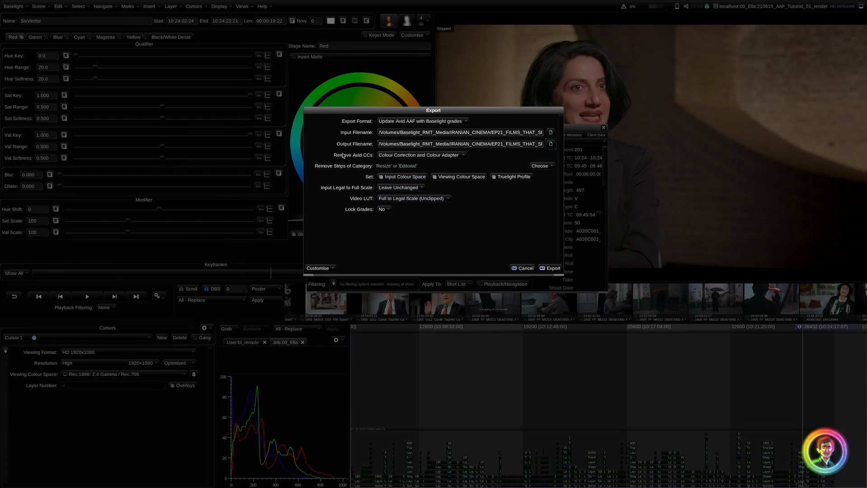
{"action": "mouse_move", "coordinate": [400, 168]}
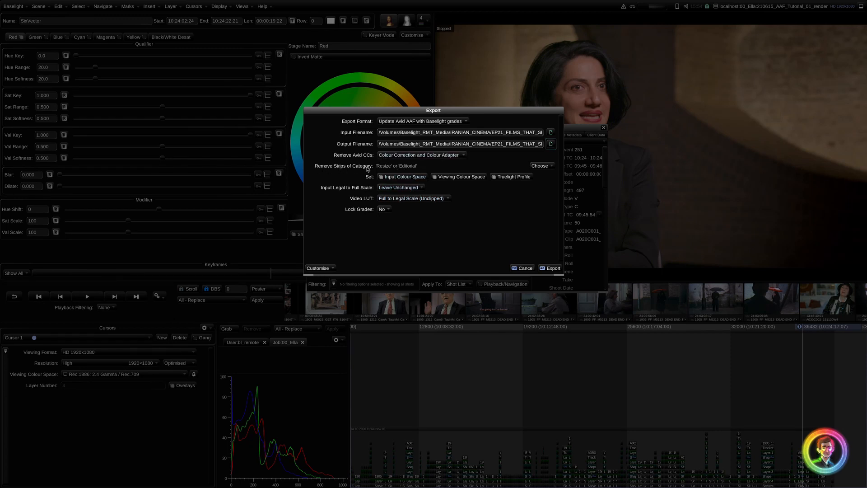
{"action": "mouse_move", "coordinate": [419, 168]}
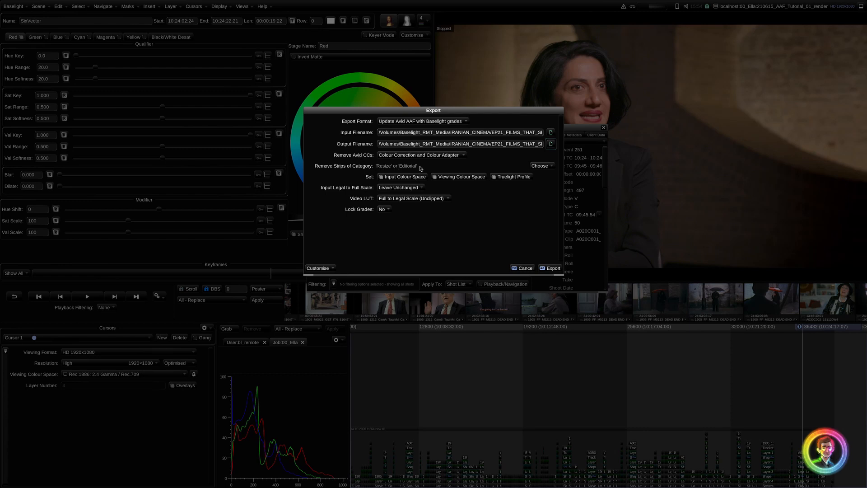
{"action": "mouse_move", "coordinate": [426, 166]}
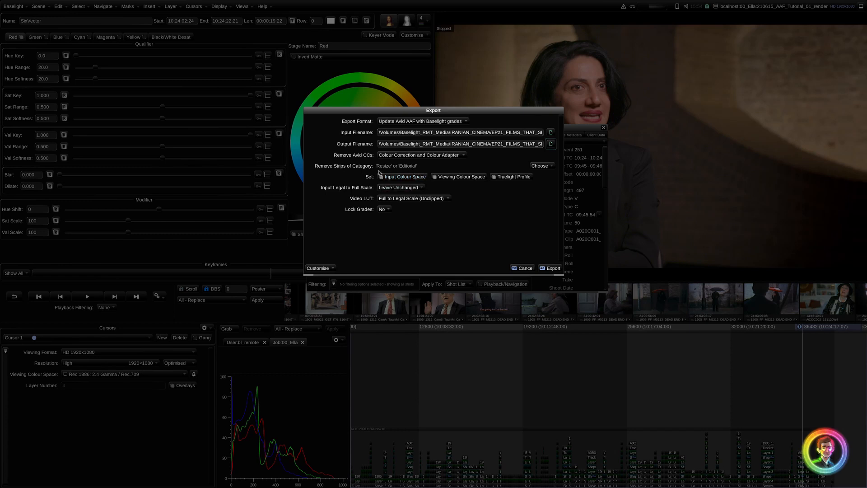
{"action": "mouse_move", "coordinate": [387, 168]}
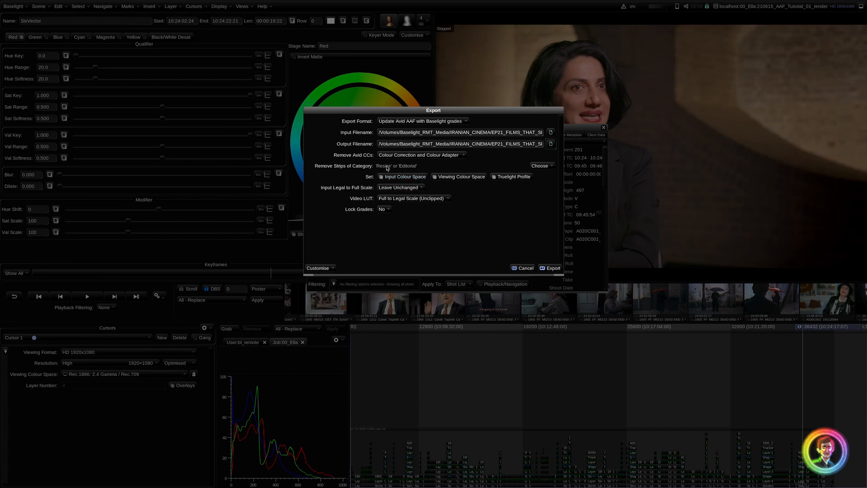
{"action": "mouse_move", "coordinate": [407, 203]}
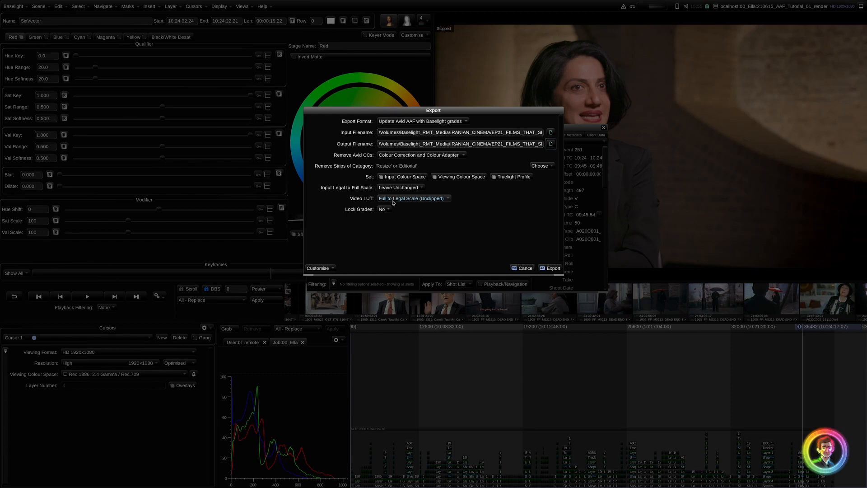
{"action": "mouse_move", "coordinate": [402, 225]}
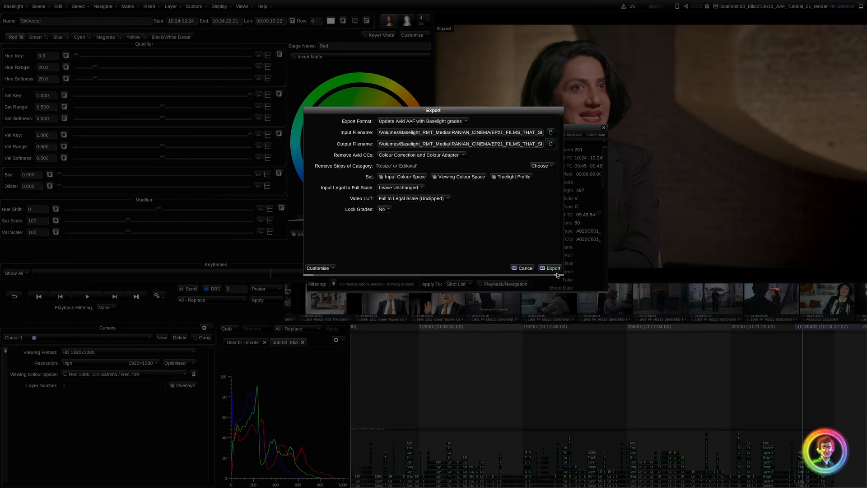
Step: Export the graded AAF, overwrite the existing file, and dismiss the warnings
{"action": "left_click", "coordinate": [551, 268]}
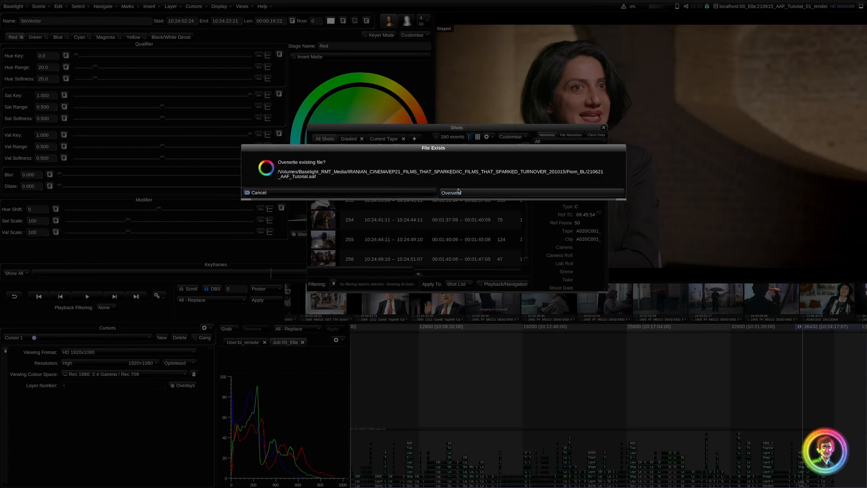
{"action": "left_click", "coordinate": [451, 192]}
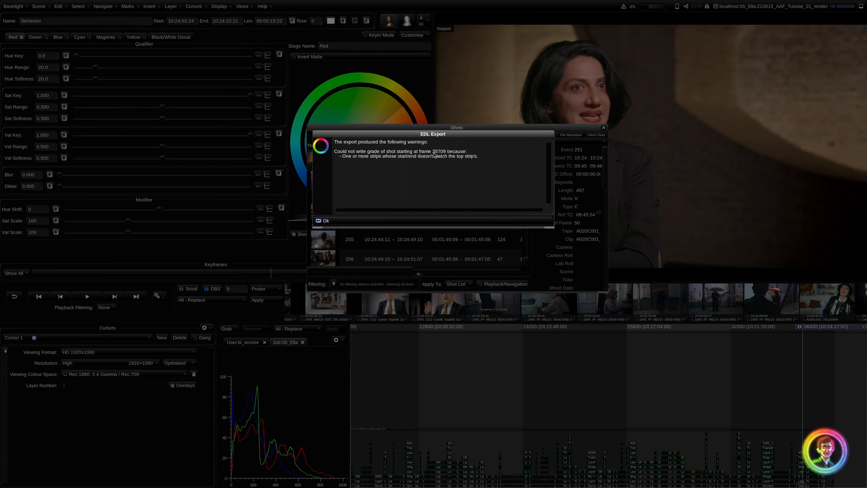
{"action": "left_click", "coordinate": [324, 220]}
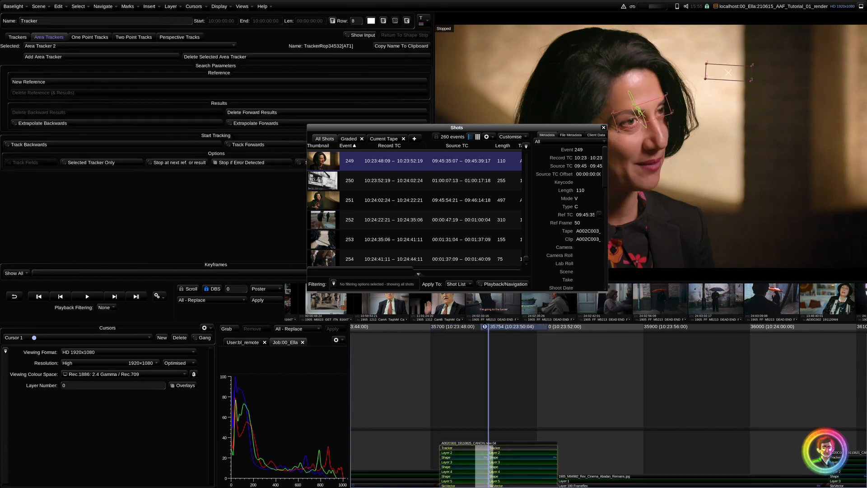
Step: Go to event 249 and show the A002C003_19110825_CANON.new.04 strip's properties
{"action": "left_click", "coordinate": [349, 161]}
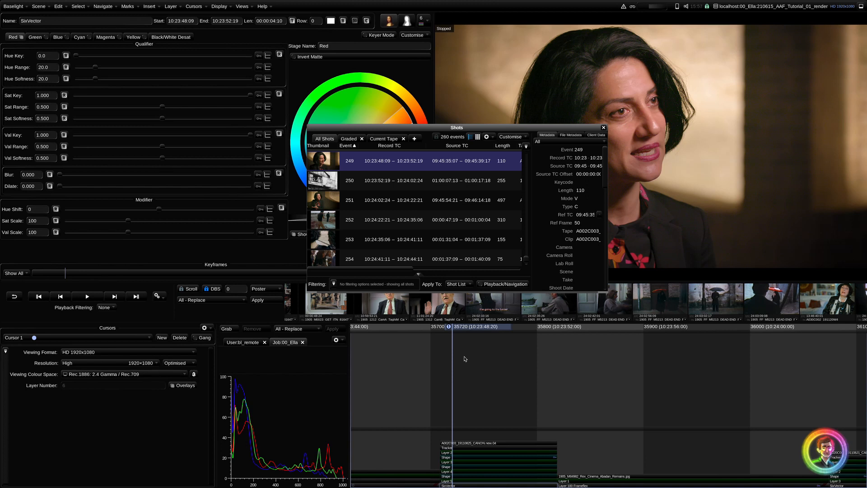
{"action": "mouse_move", "coordinate": [488, 396]}
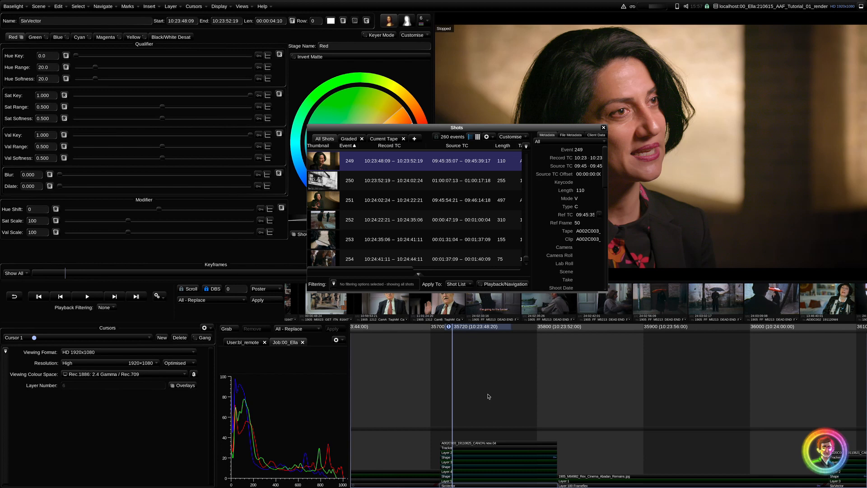
{"action": "left_click", "coordinate": [498, 443]}
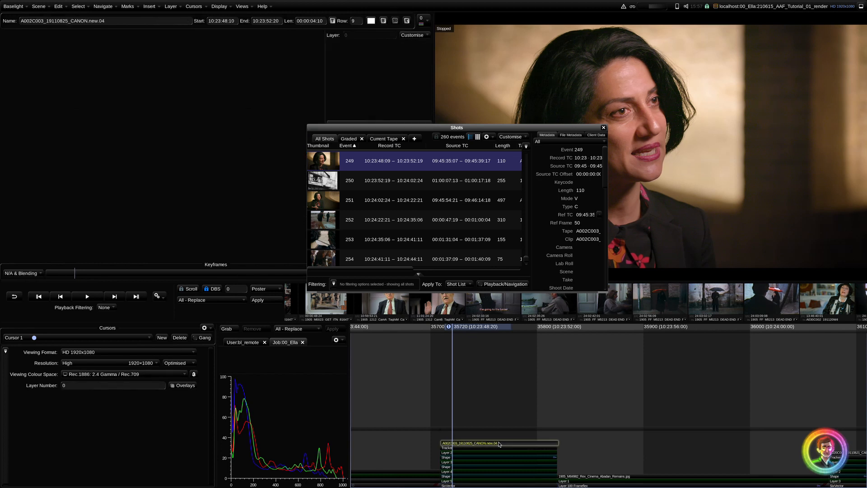